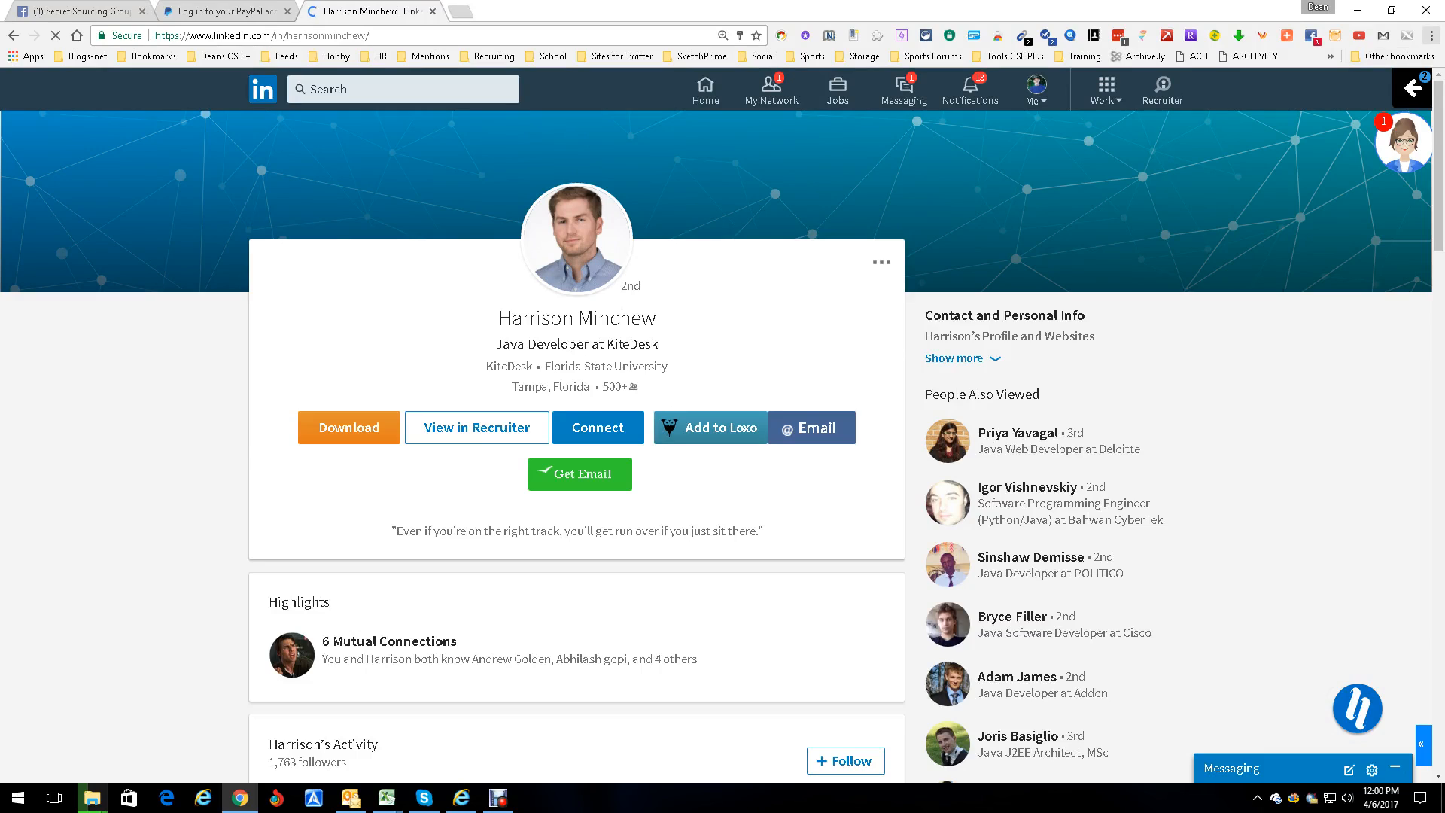
- View the BooleanAssistant store listing, then return to the LinkedIn profile
left_click(1431, 35)
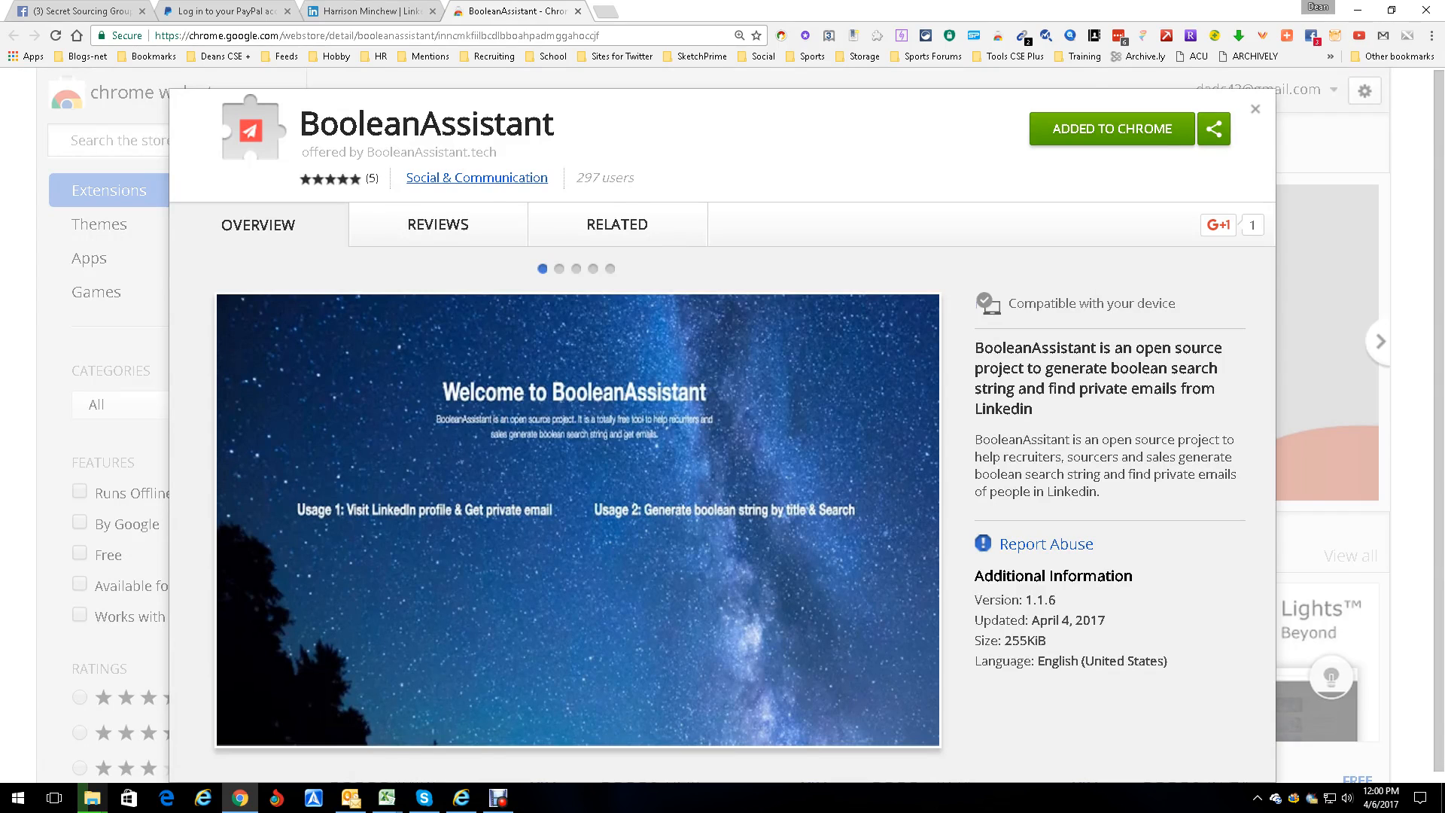
left_click(368, 10)
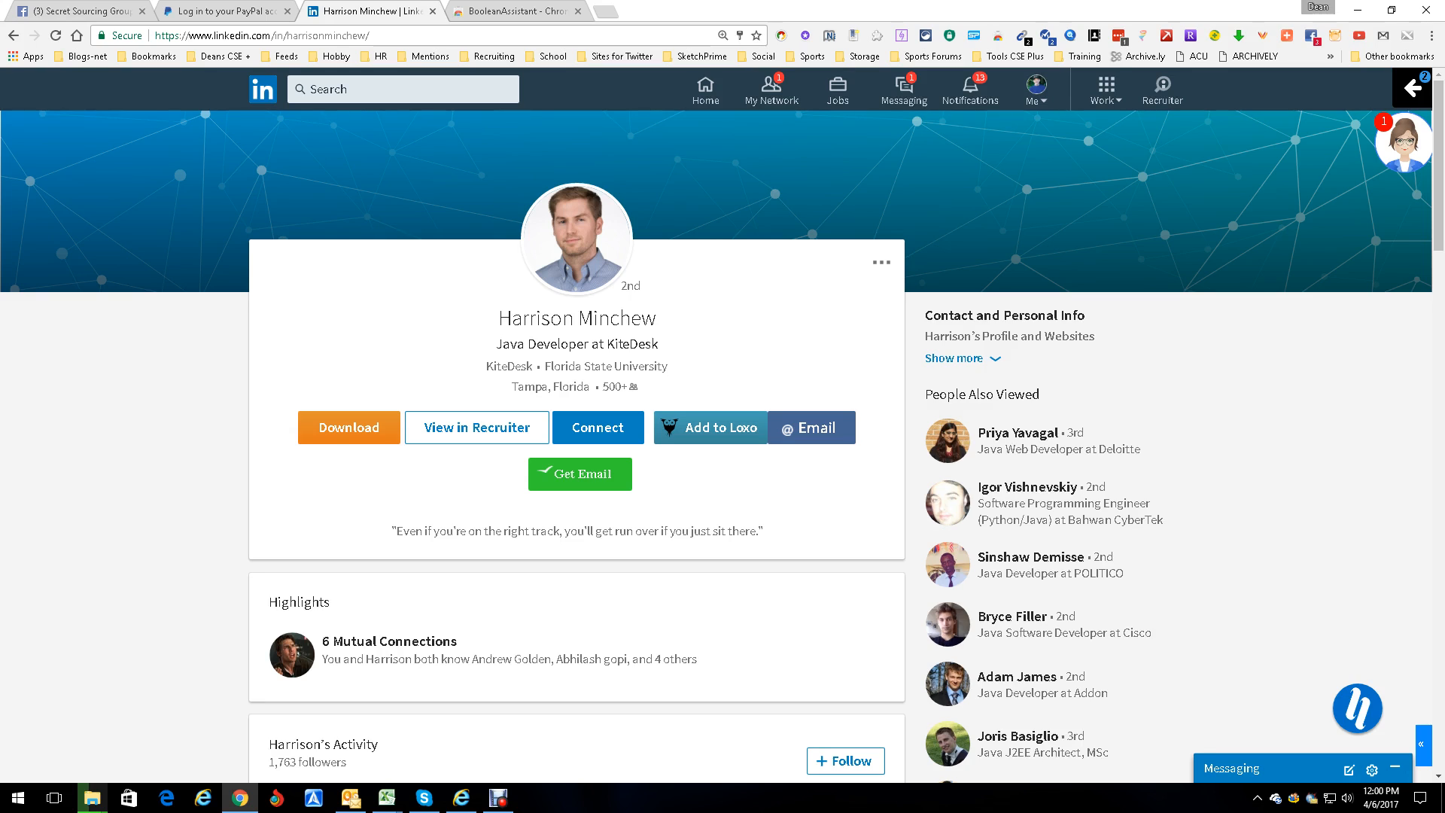
left_click(1432, 36)
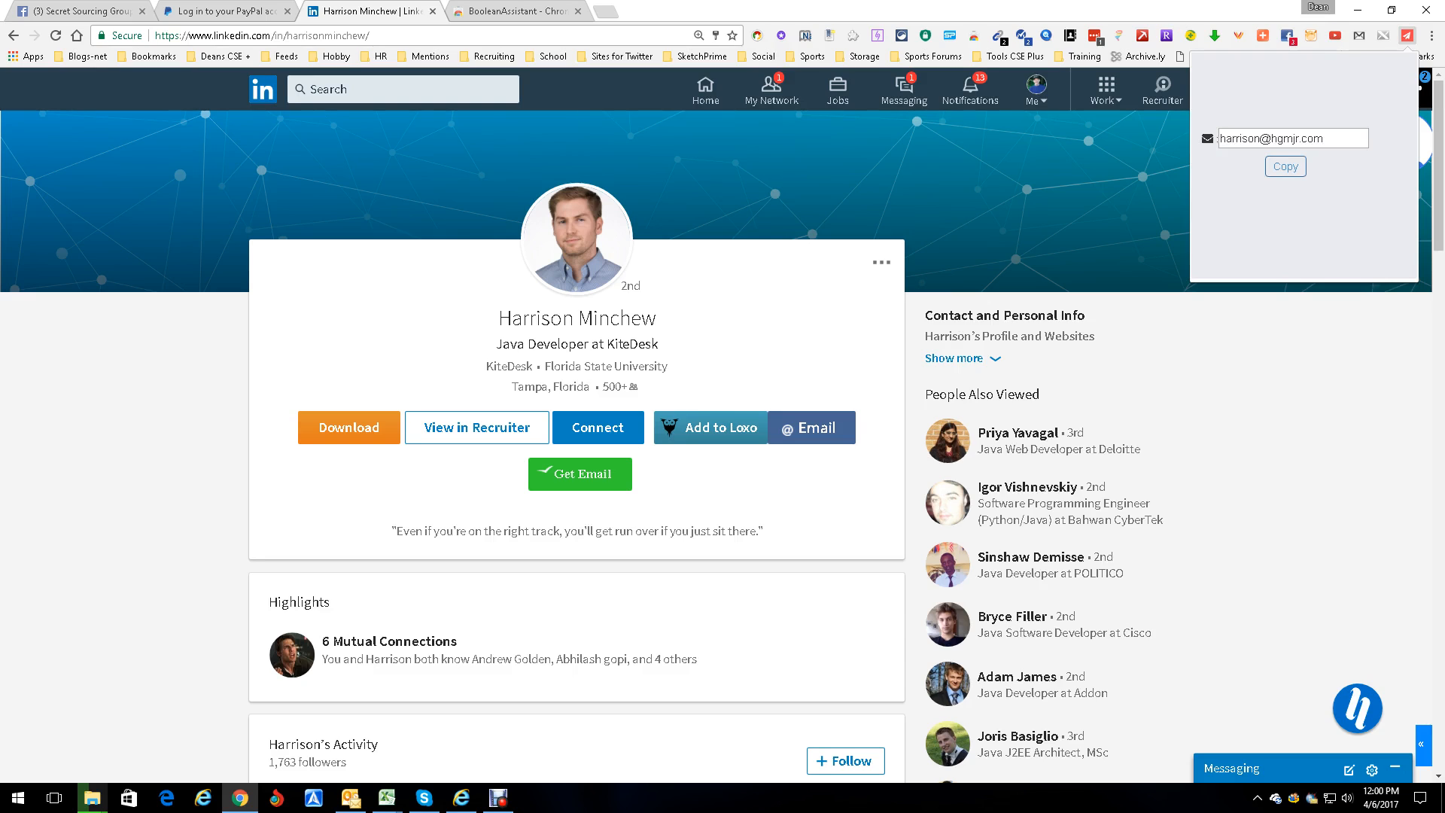
left_click(1431, 35)
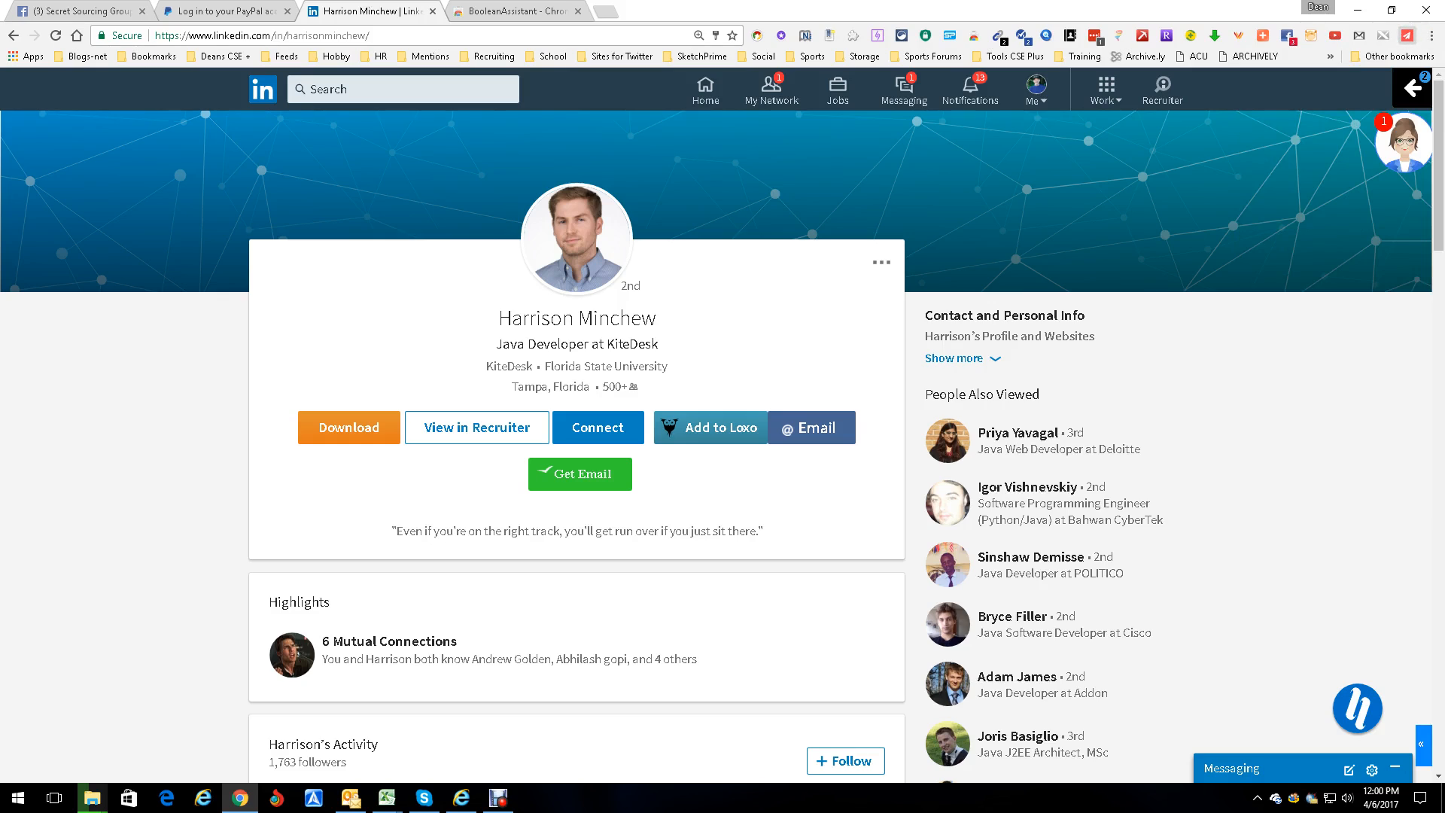
- Generate a Boolean string for 'java developer' in BooleanAssistant and copy it
left_click(1411, 88)
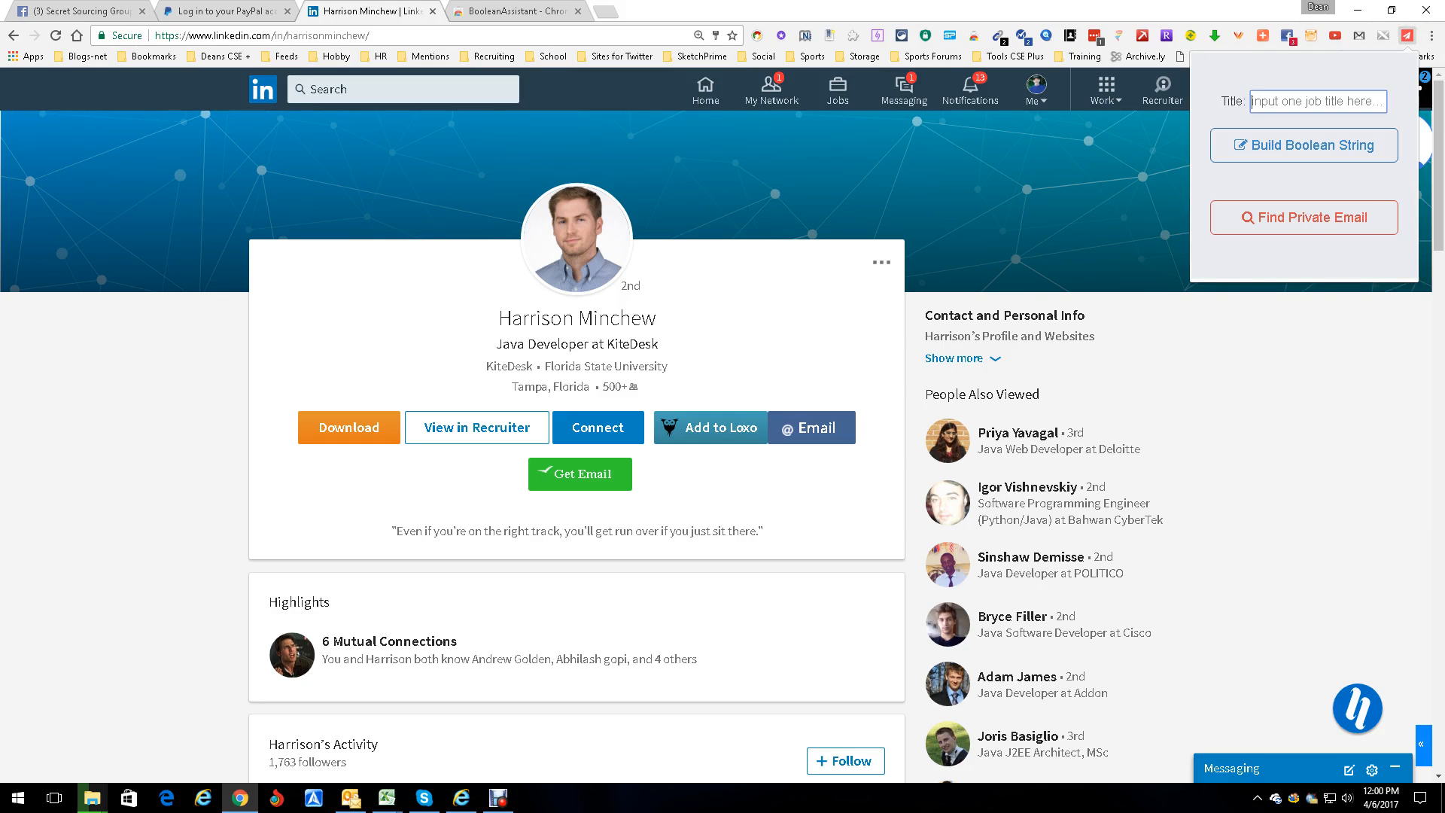
type("java d")
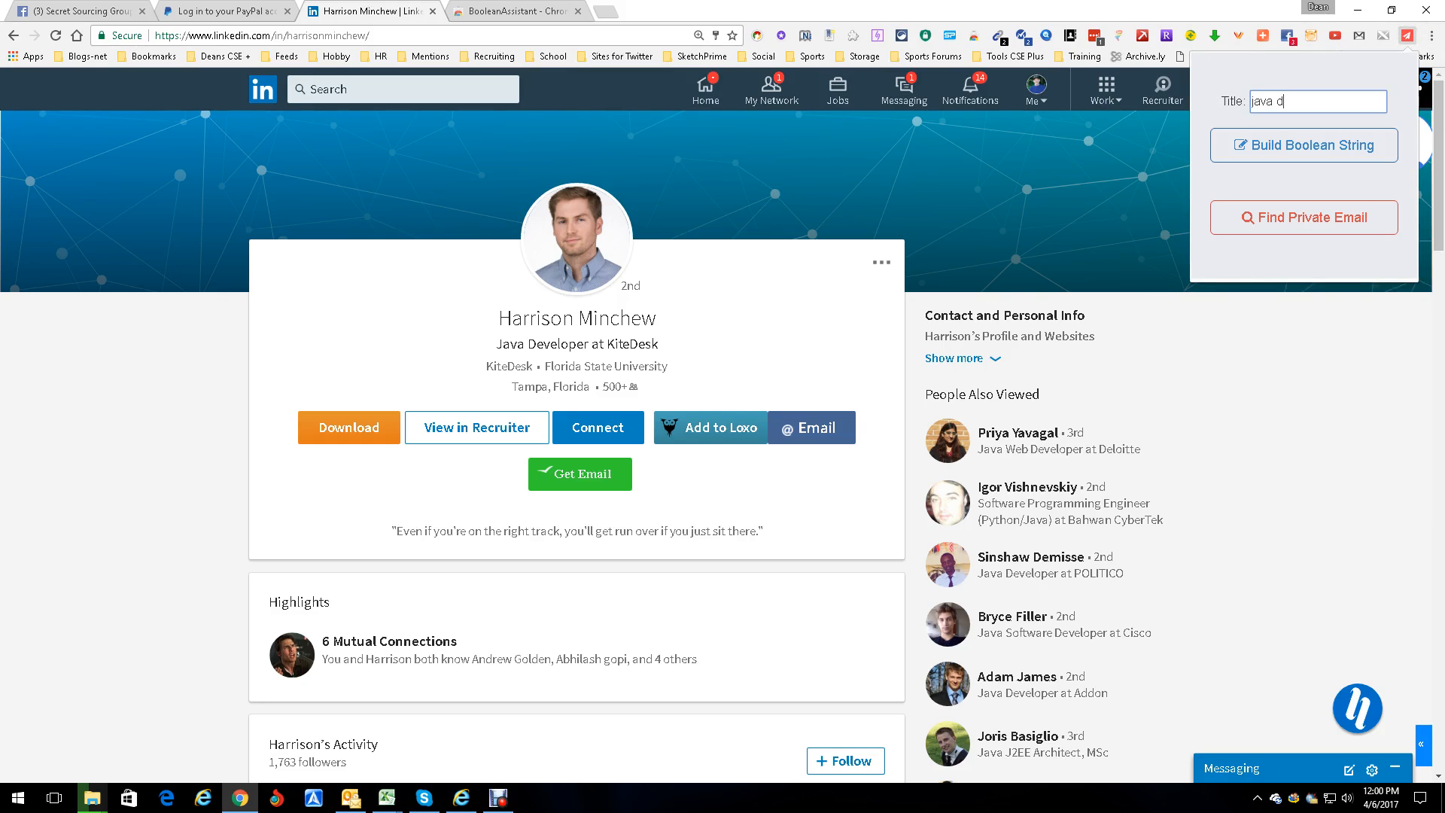
type("eveloper")
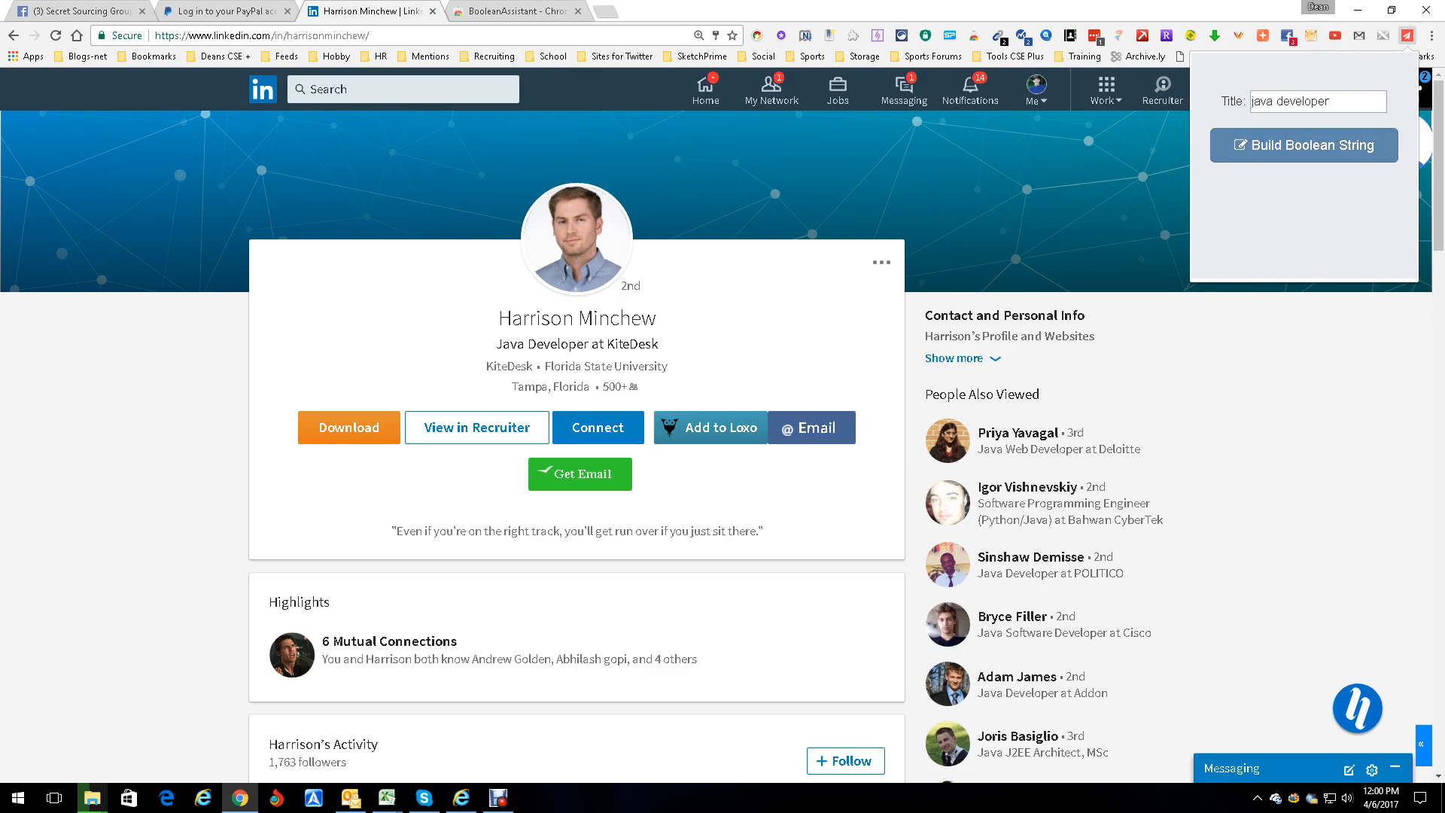
left_click(1303, 145)
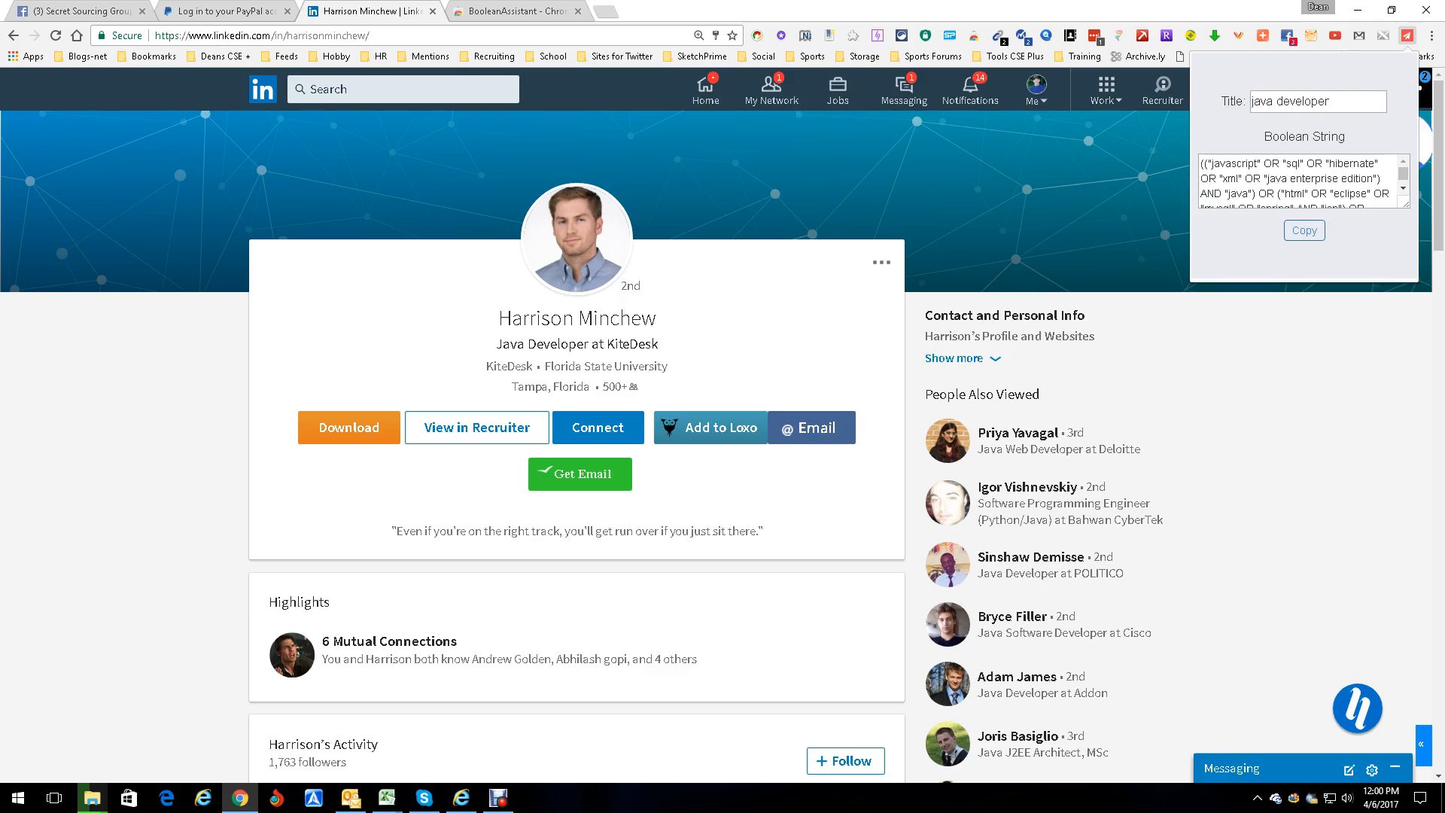
scroll("down", 3)
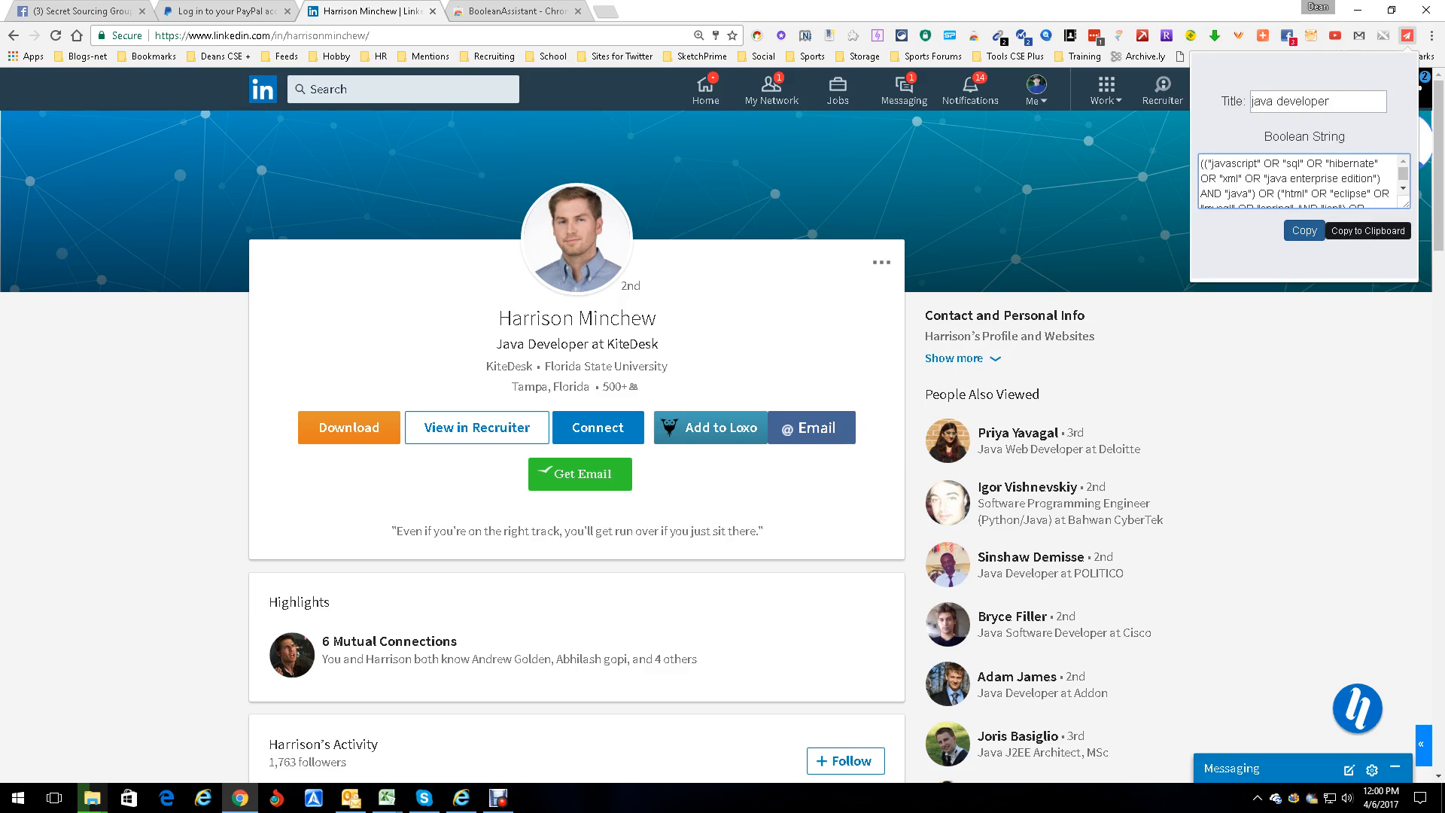
left_click(1374, 230)
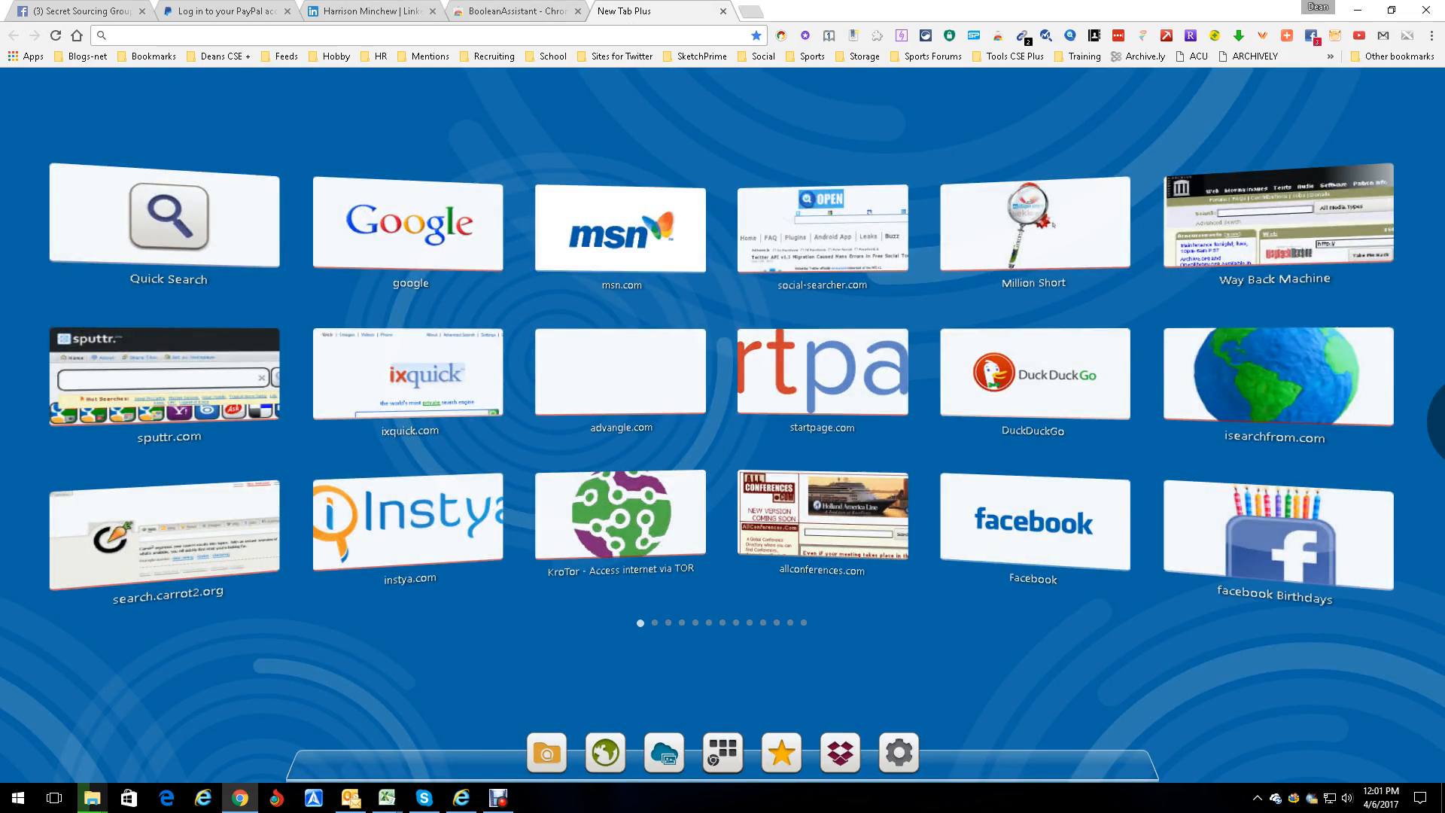
- Open Google and enter 'site: linkedin.com/in' in the search box, clearing stray pasted text
left_click(409, 225)
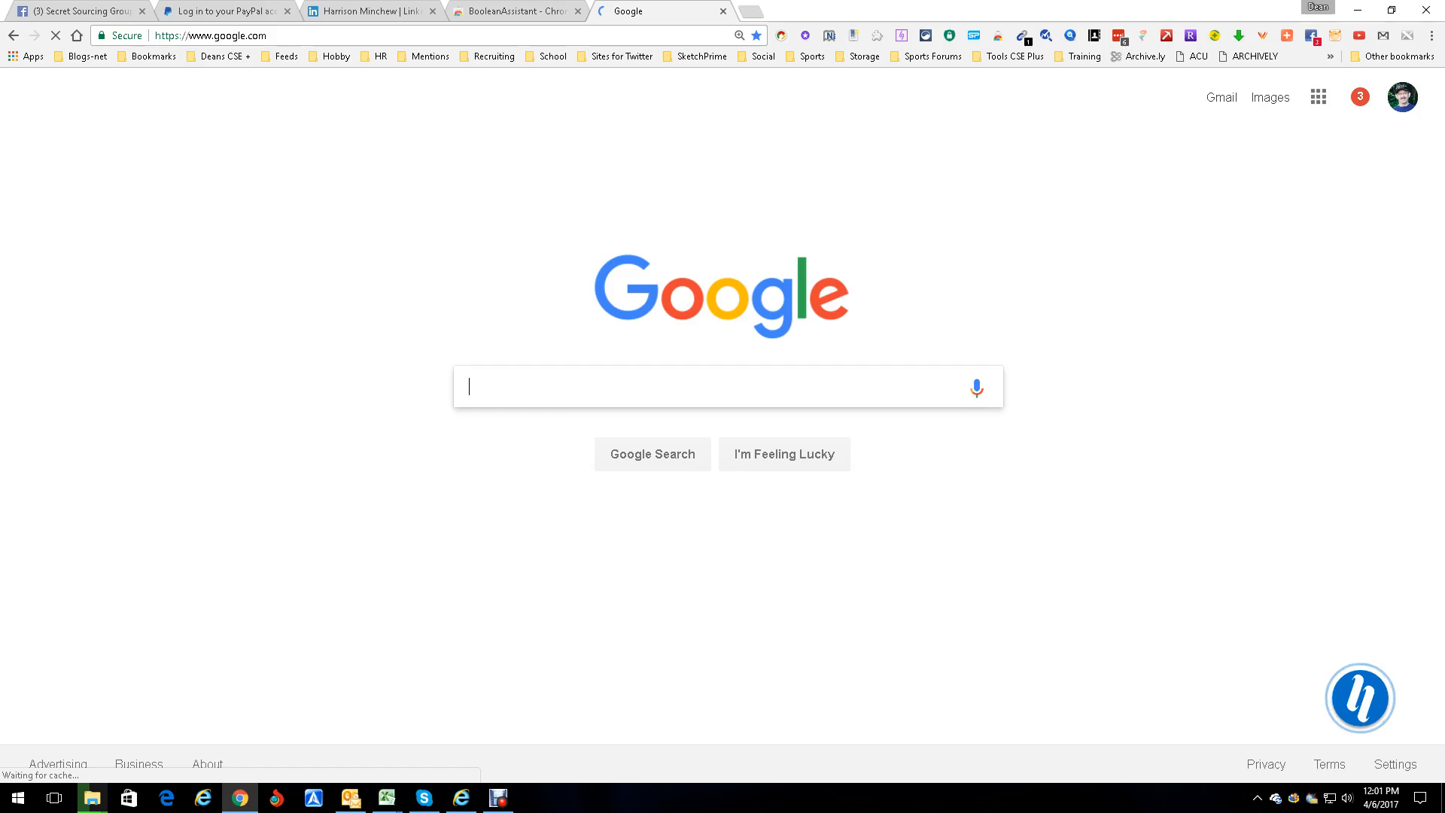
type("linkedin.com/ins")
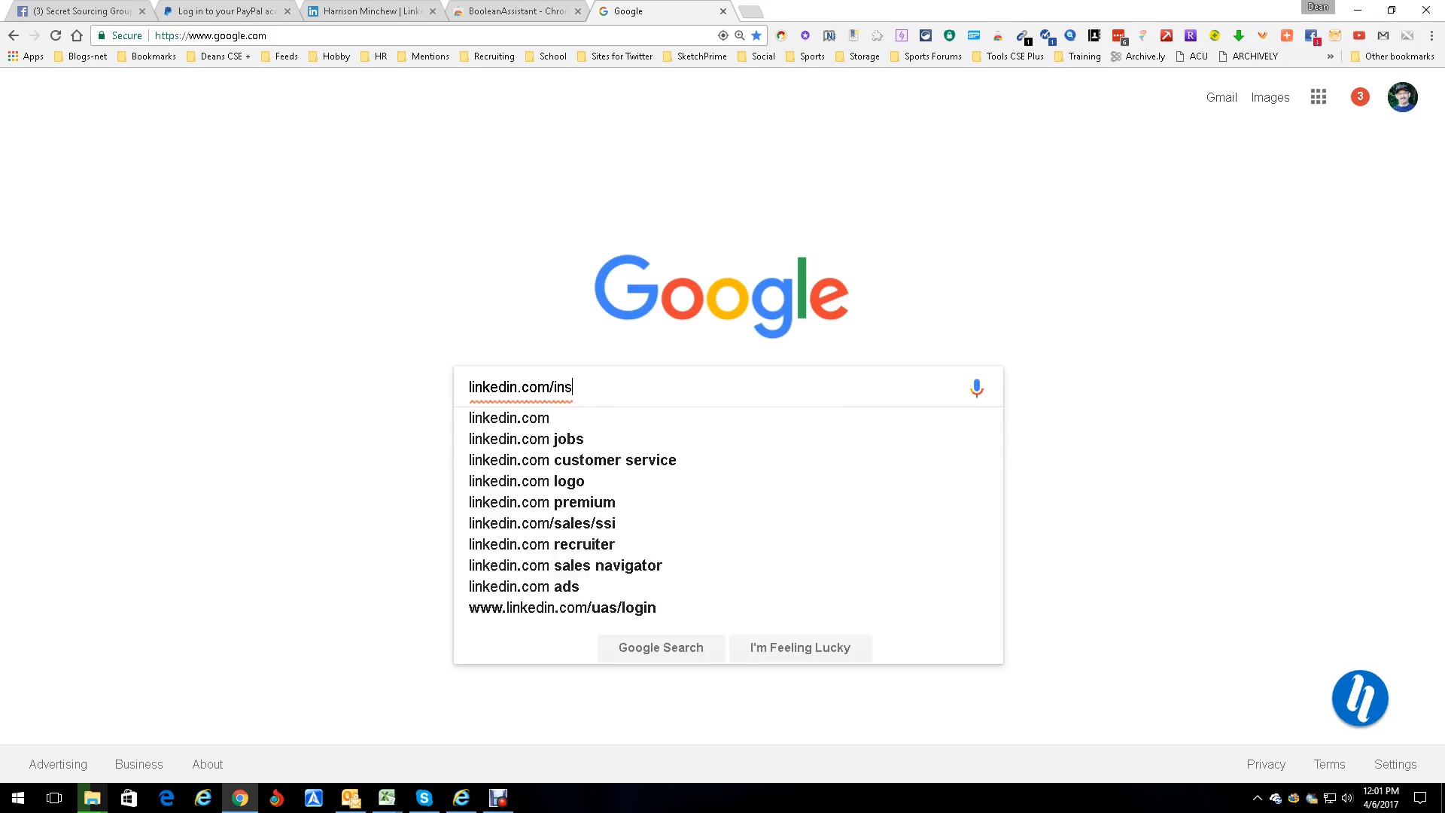
key("Backspace")
type("site: ")
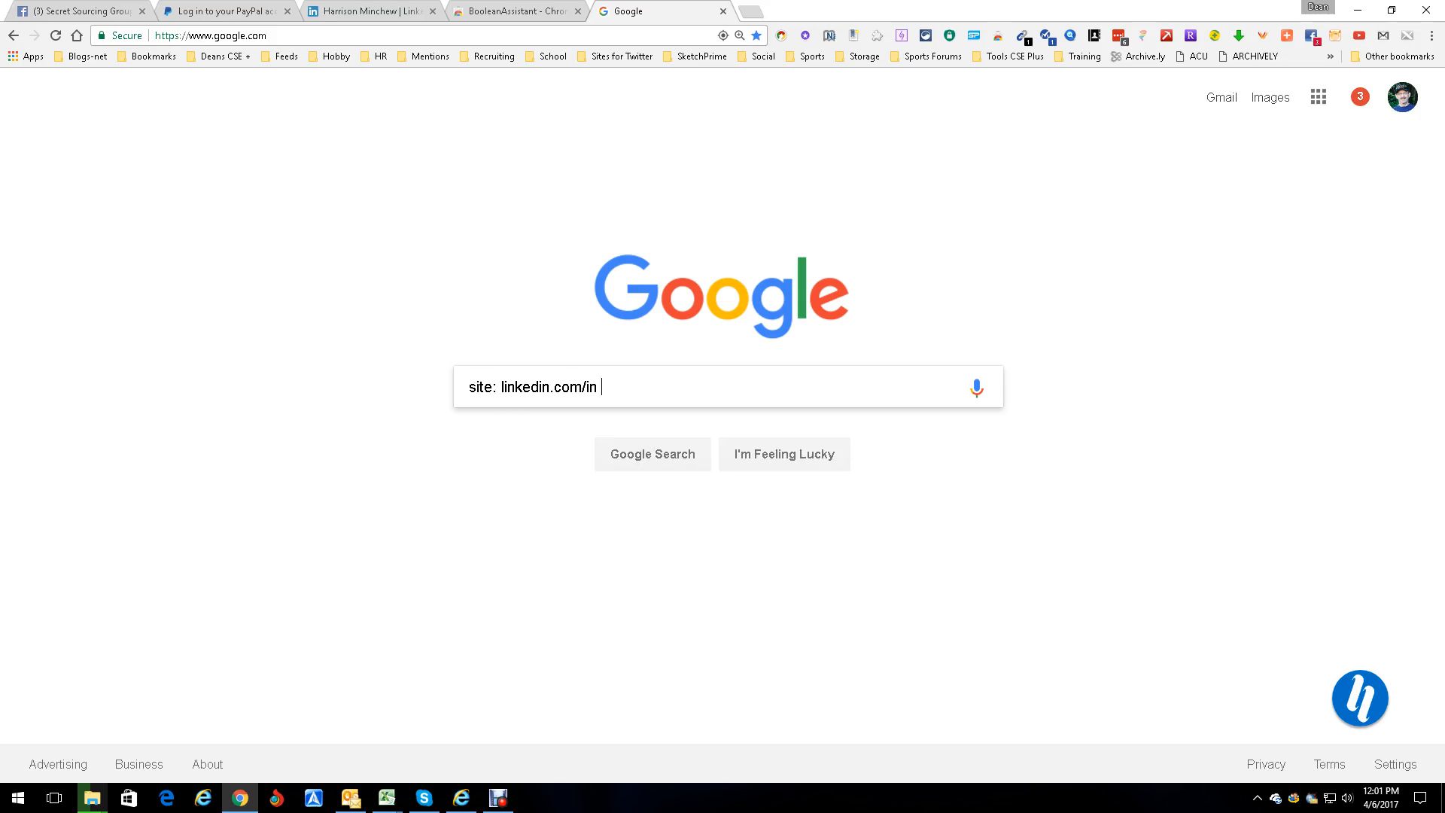
type("enhance your growth. We want to hear from you: http://jobs.lmt.co/3XrKl")
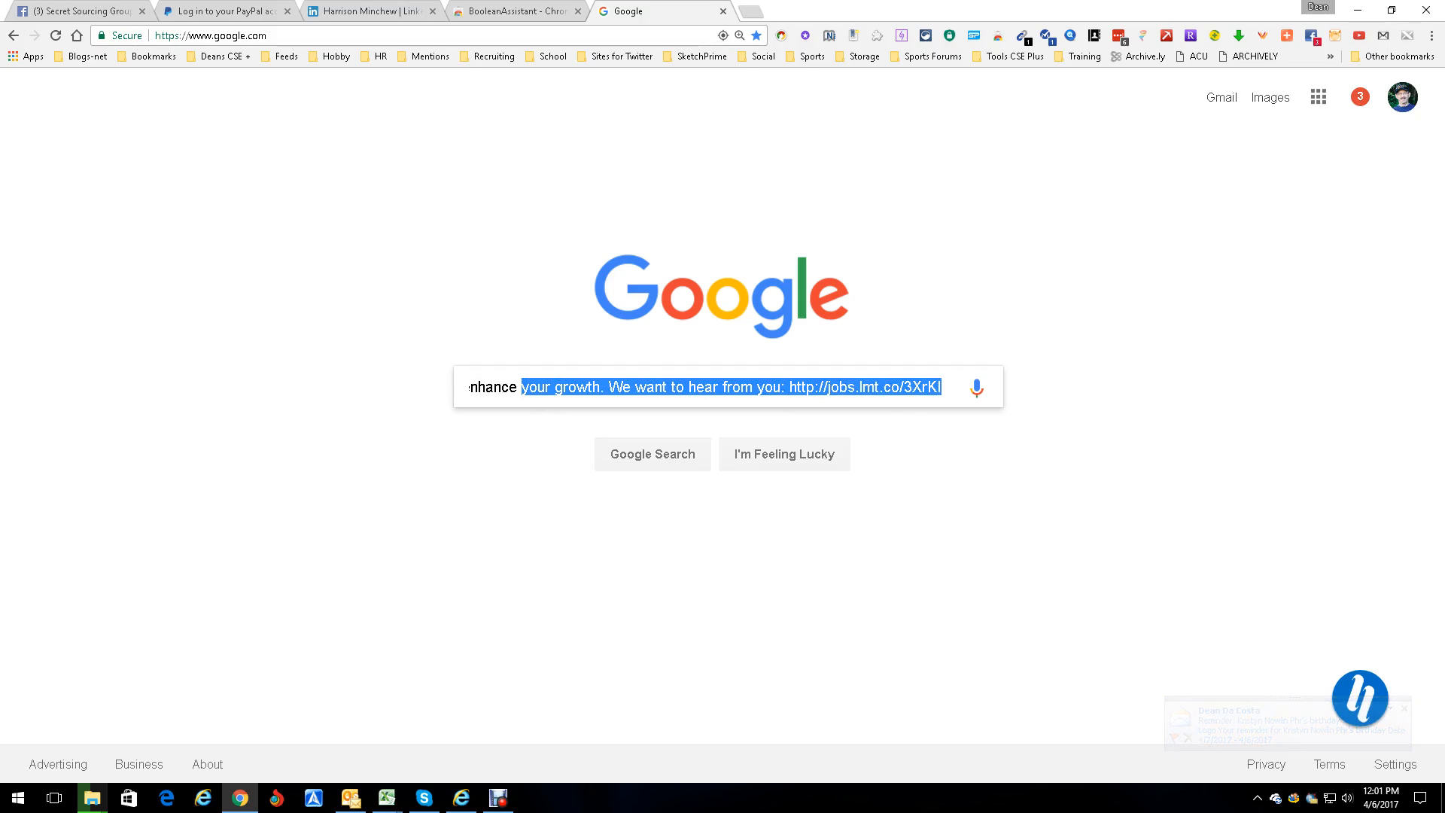
type("me, all directed towards meaningful missions that will sustain your intere")
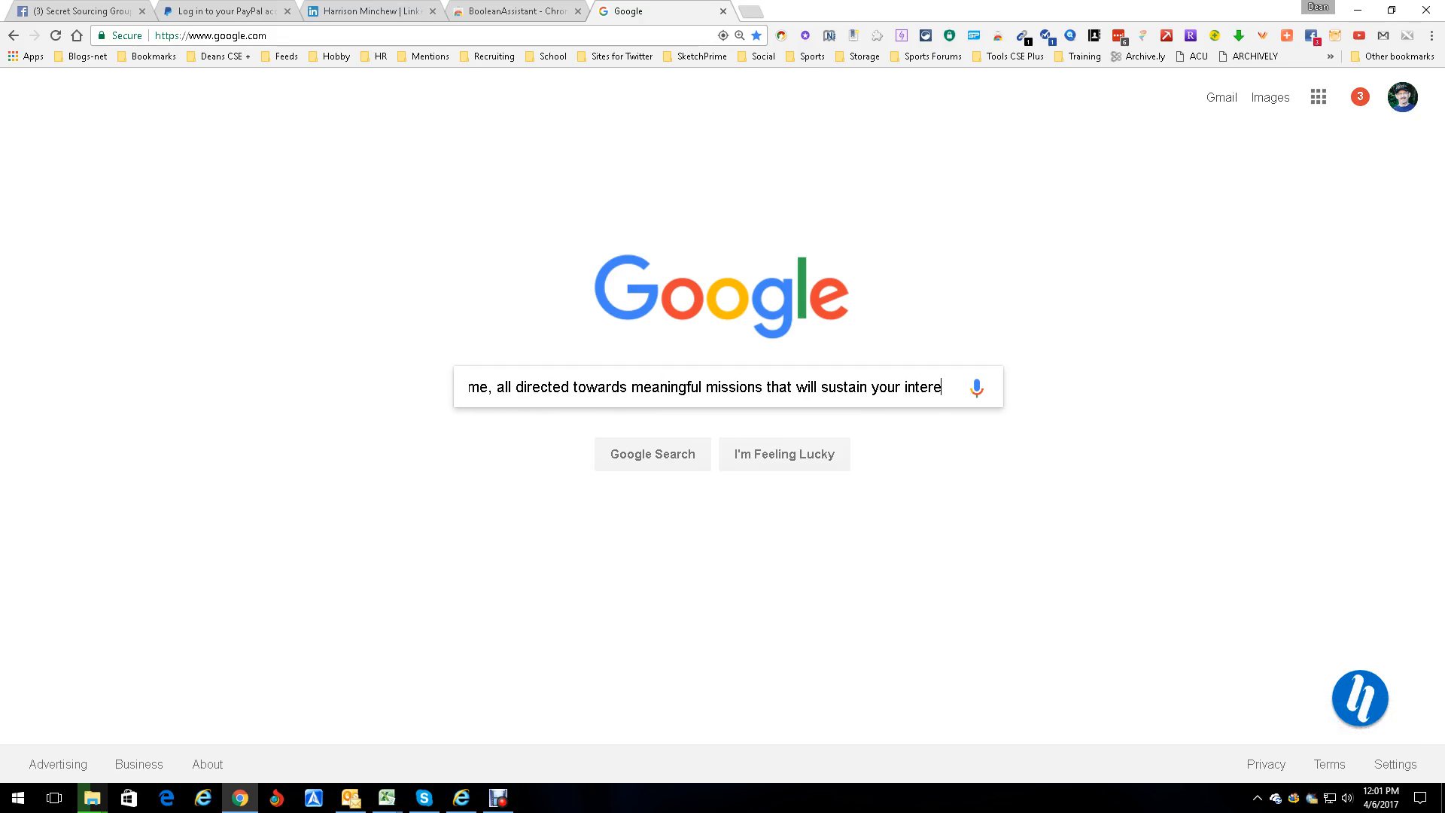
type("your career with the greatest technical challenges of our time, all direct")
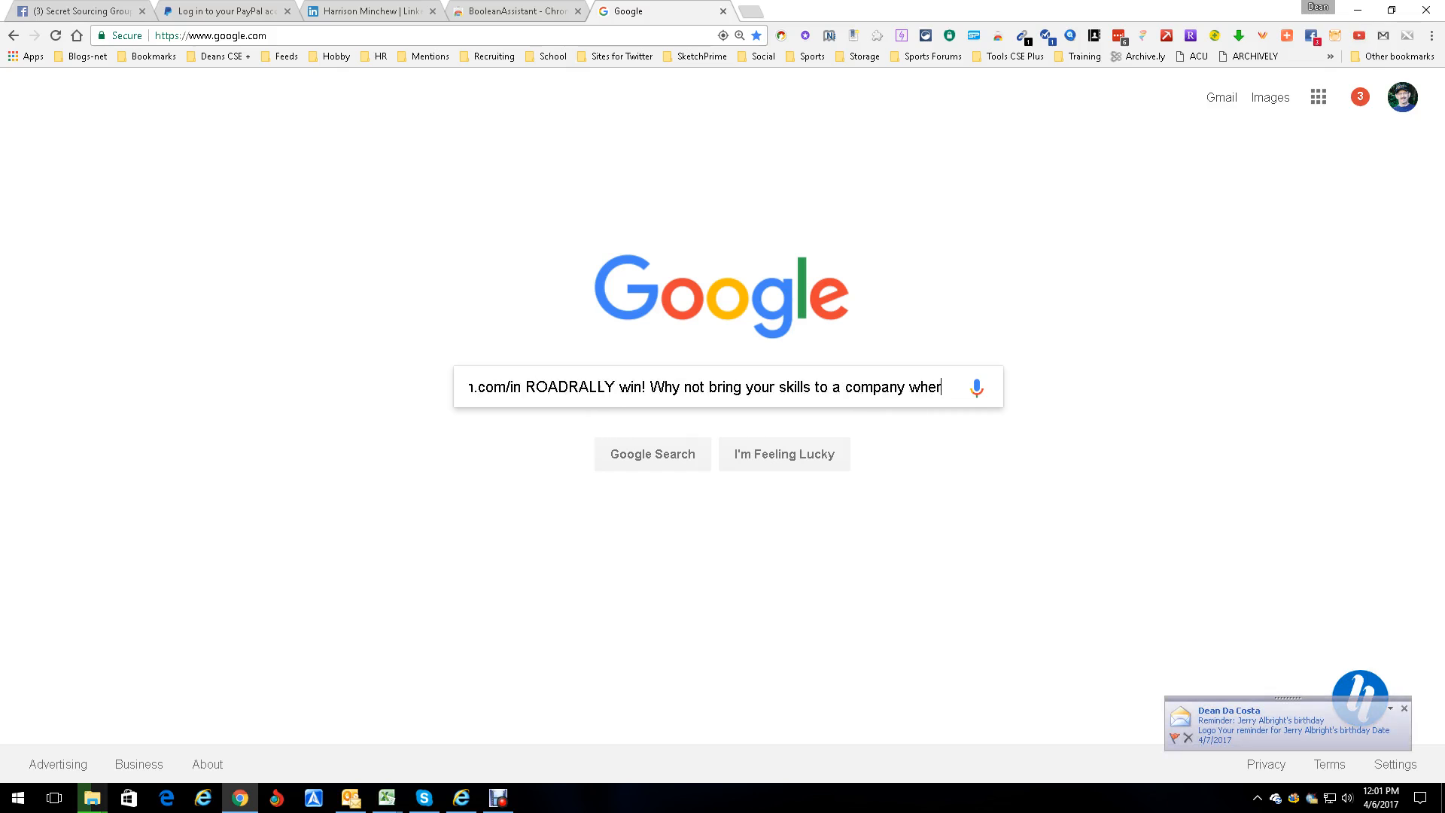
type("site: linkedin.com/i")
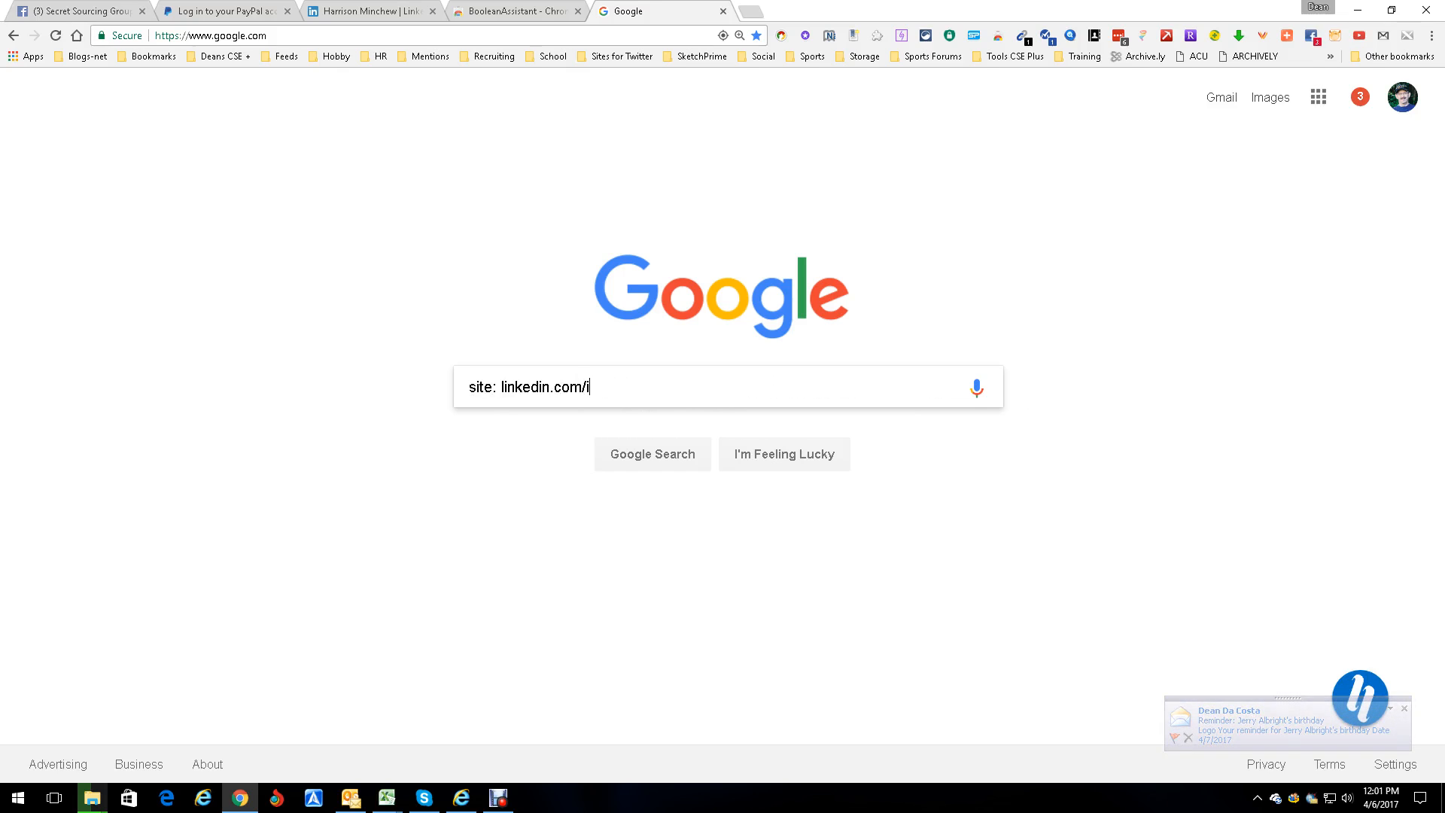
type("n")
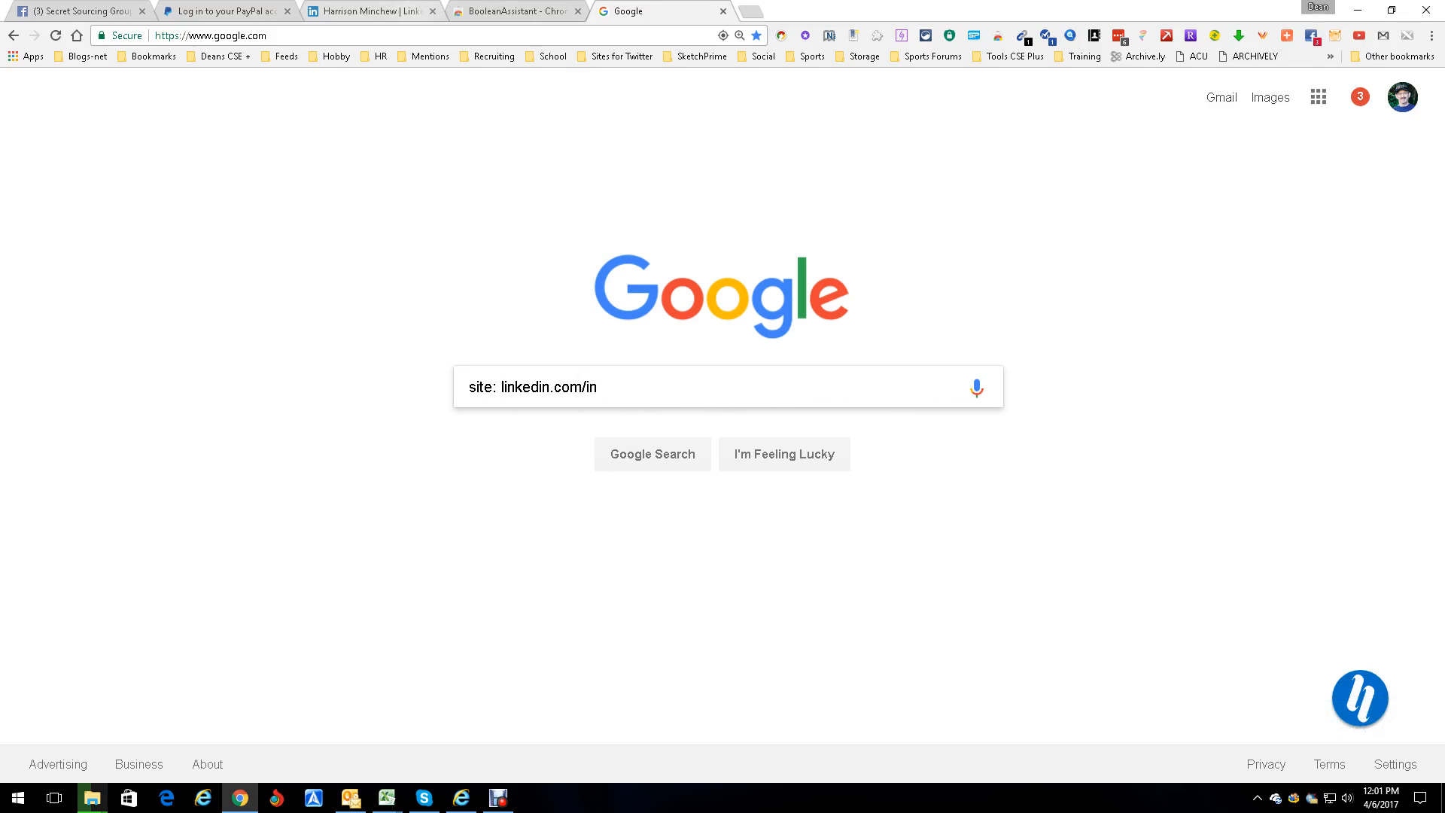
- Build the 'java developer' Boolean string in BooleanAssistant and add it after the site: operator
left_click(368, 10)
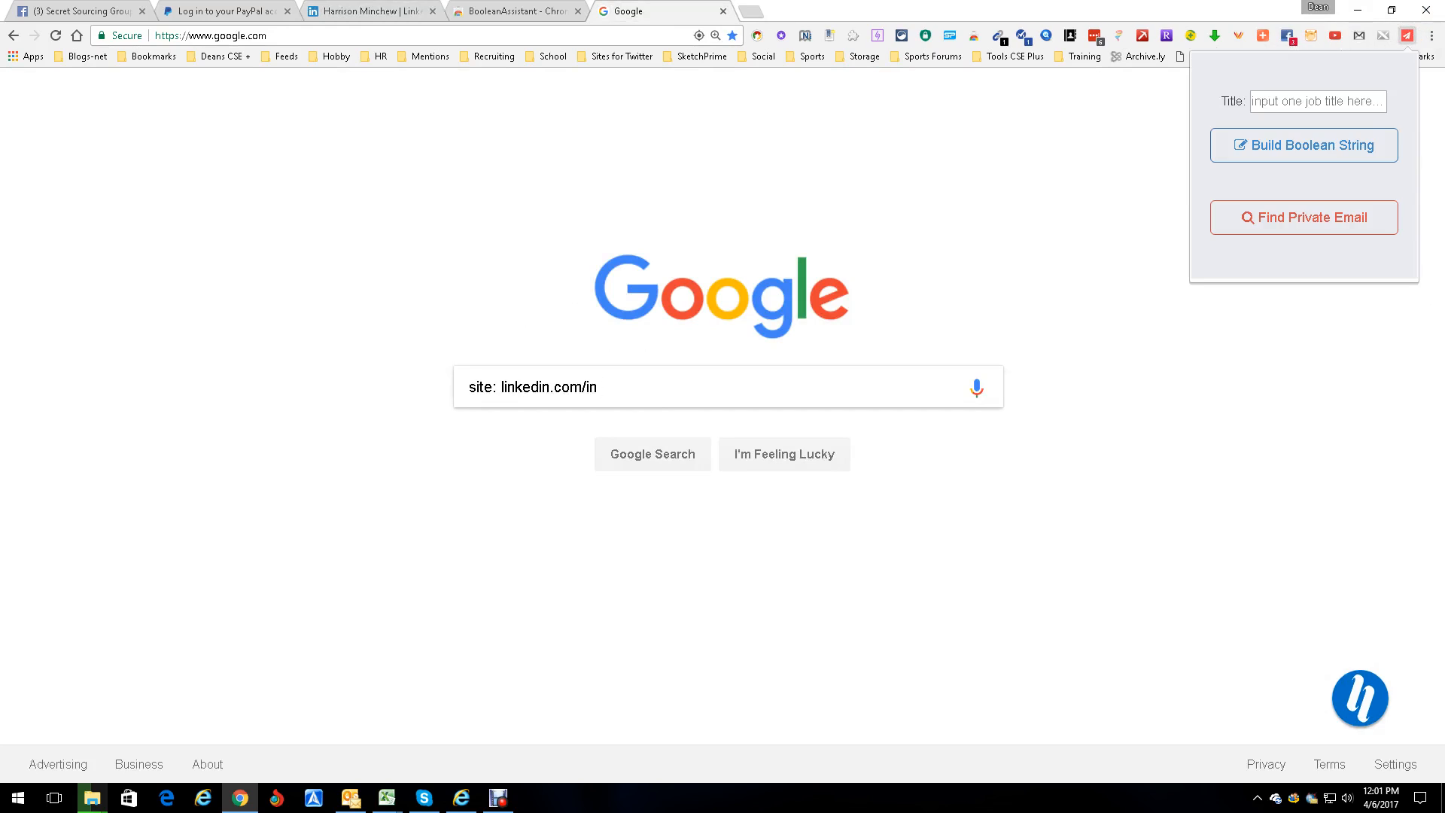
left_click(1317, 102)
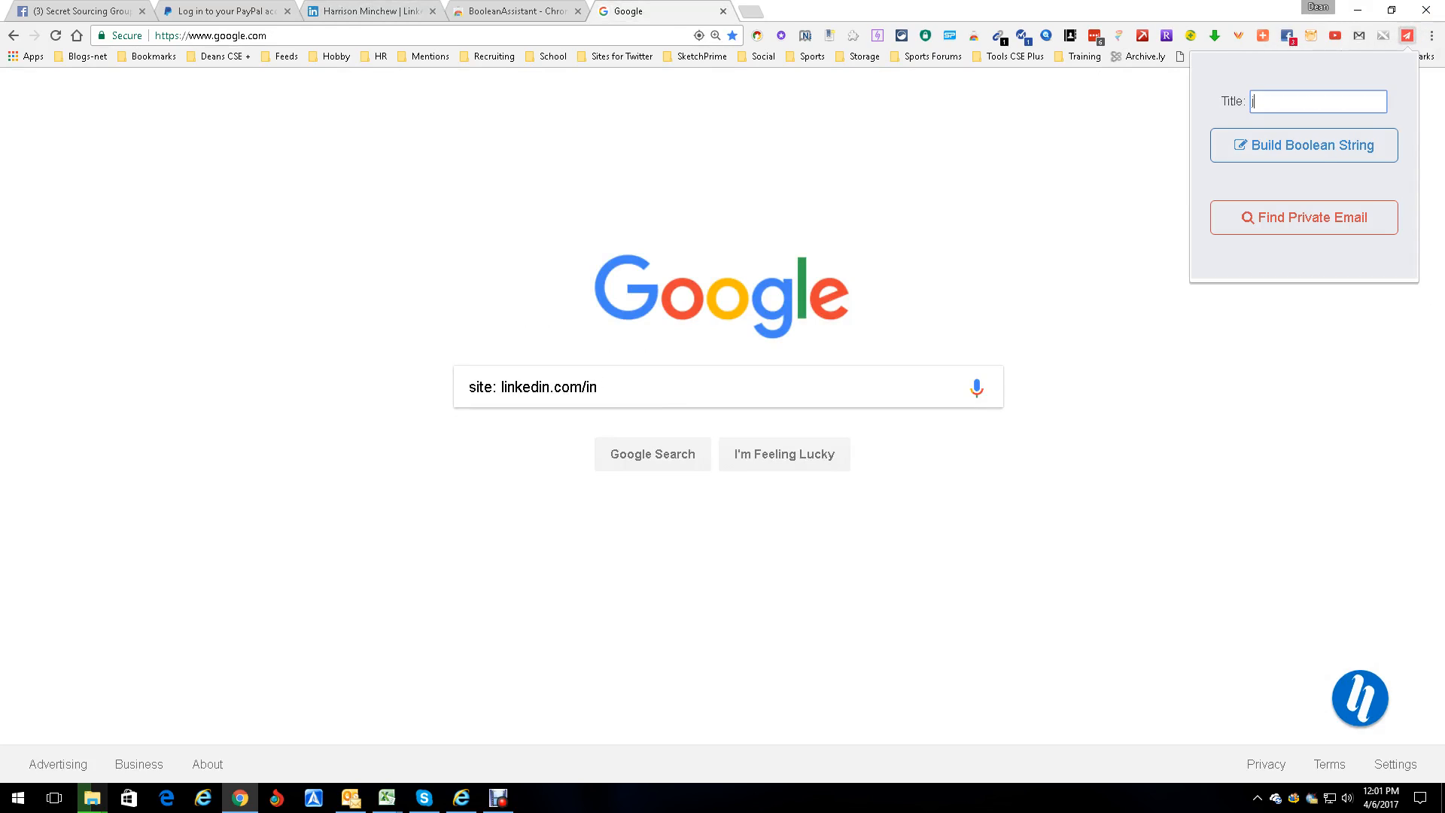
type("java developer")
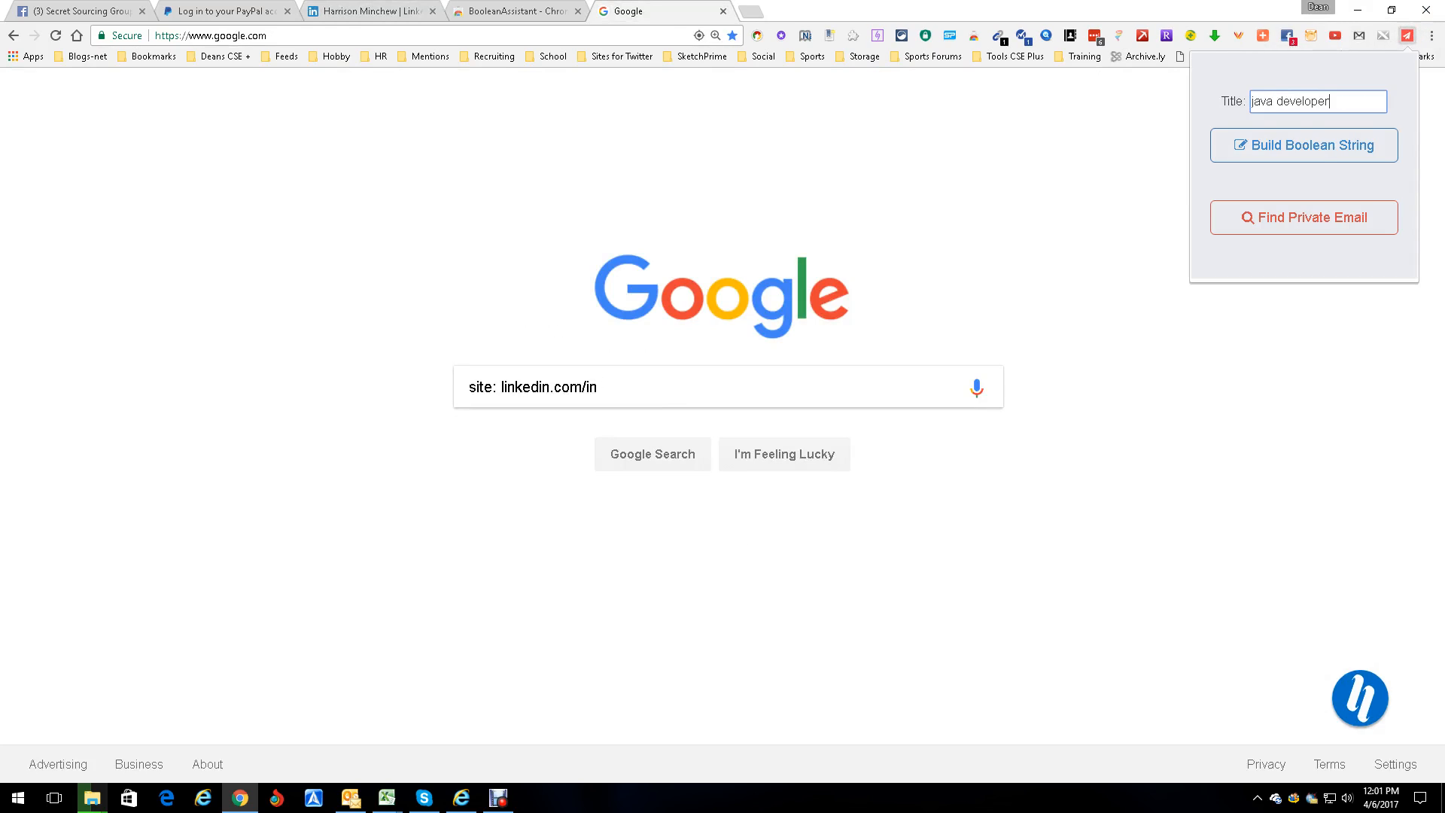
mouse_move(1303, 145)
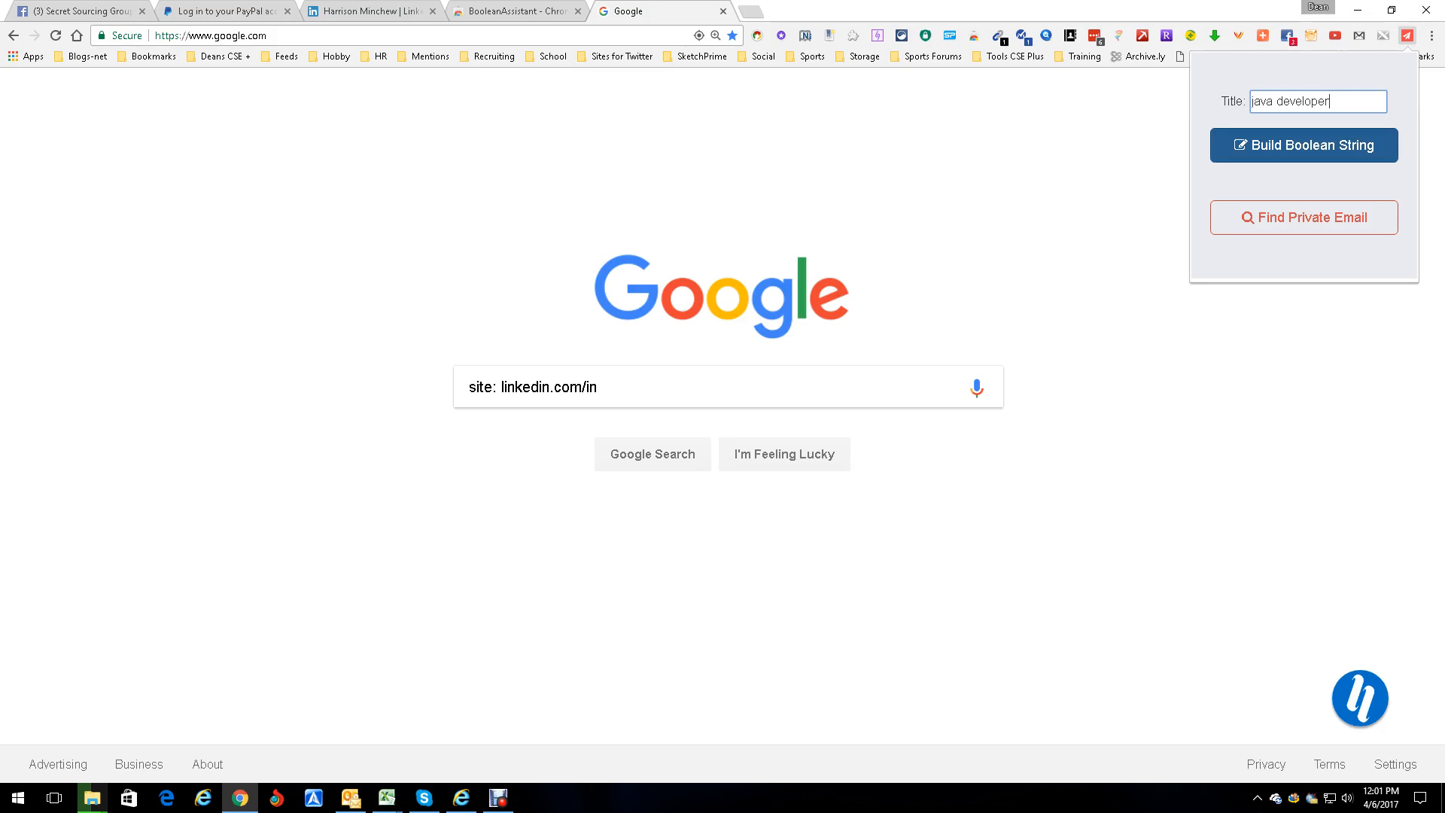
left_click(1303, 144)
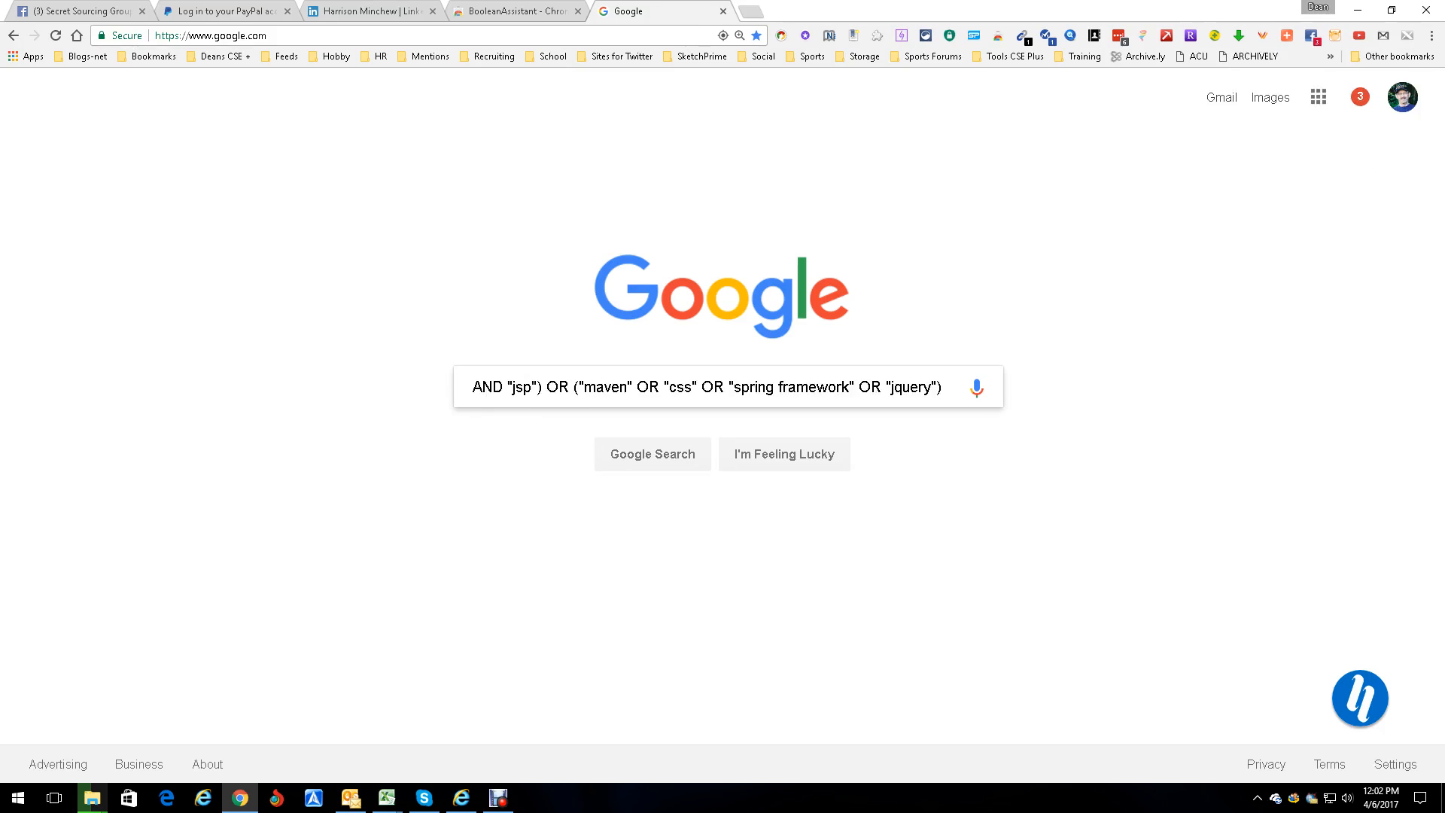
- Submit the site: linkedin.com/in Boolean query, getting about 72 results
left_click(652, 453)
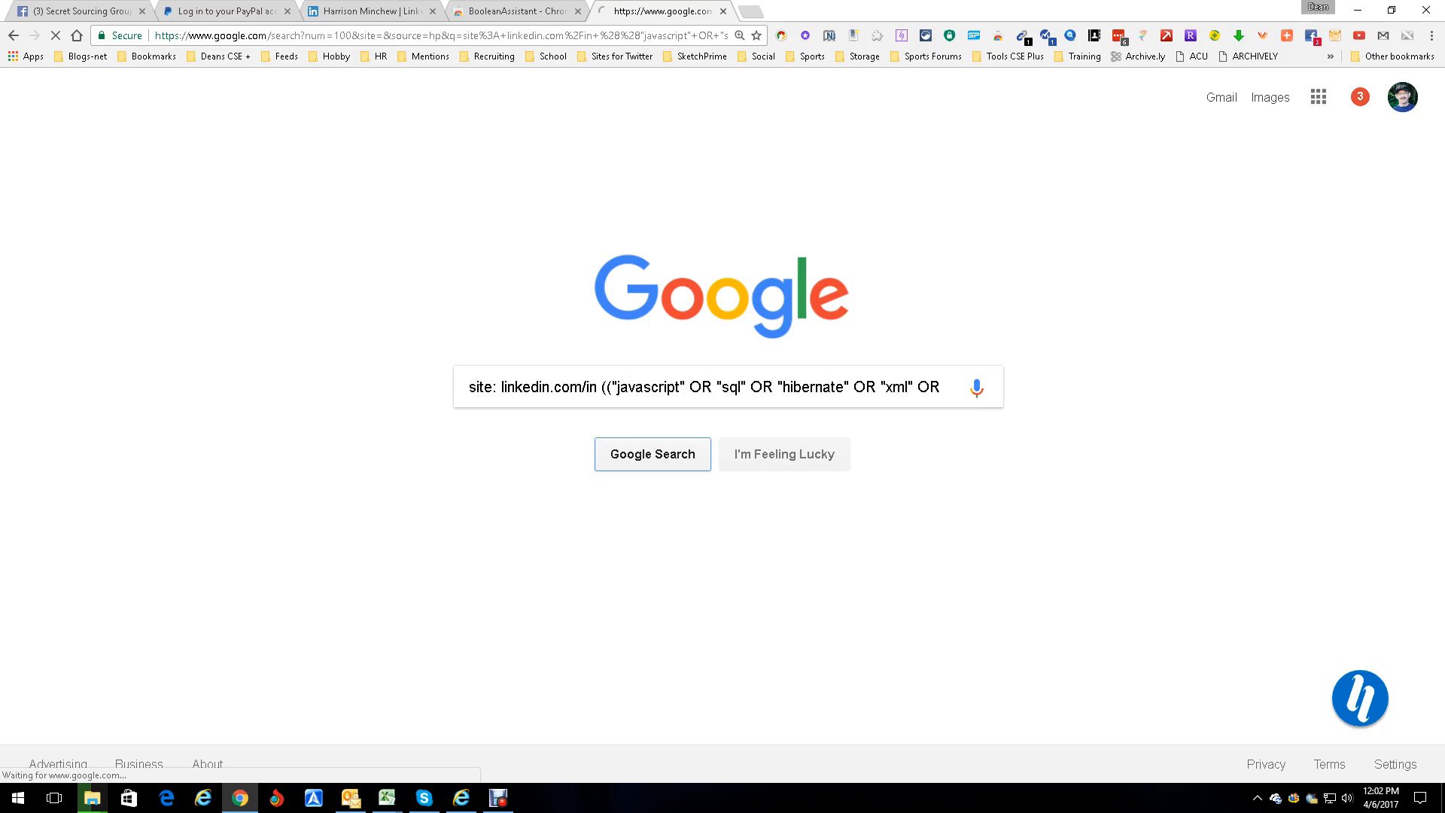
left_click(653, 453)
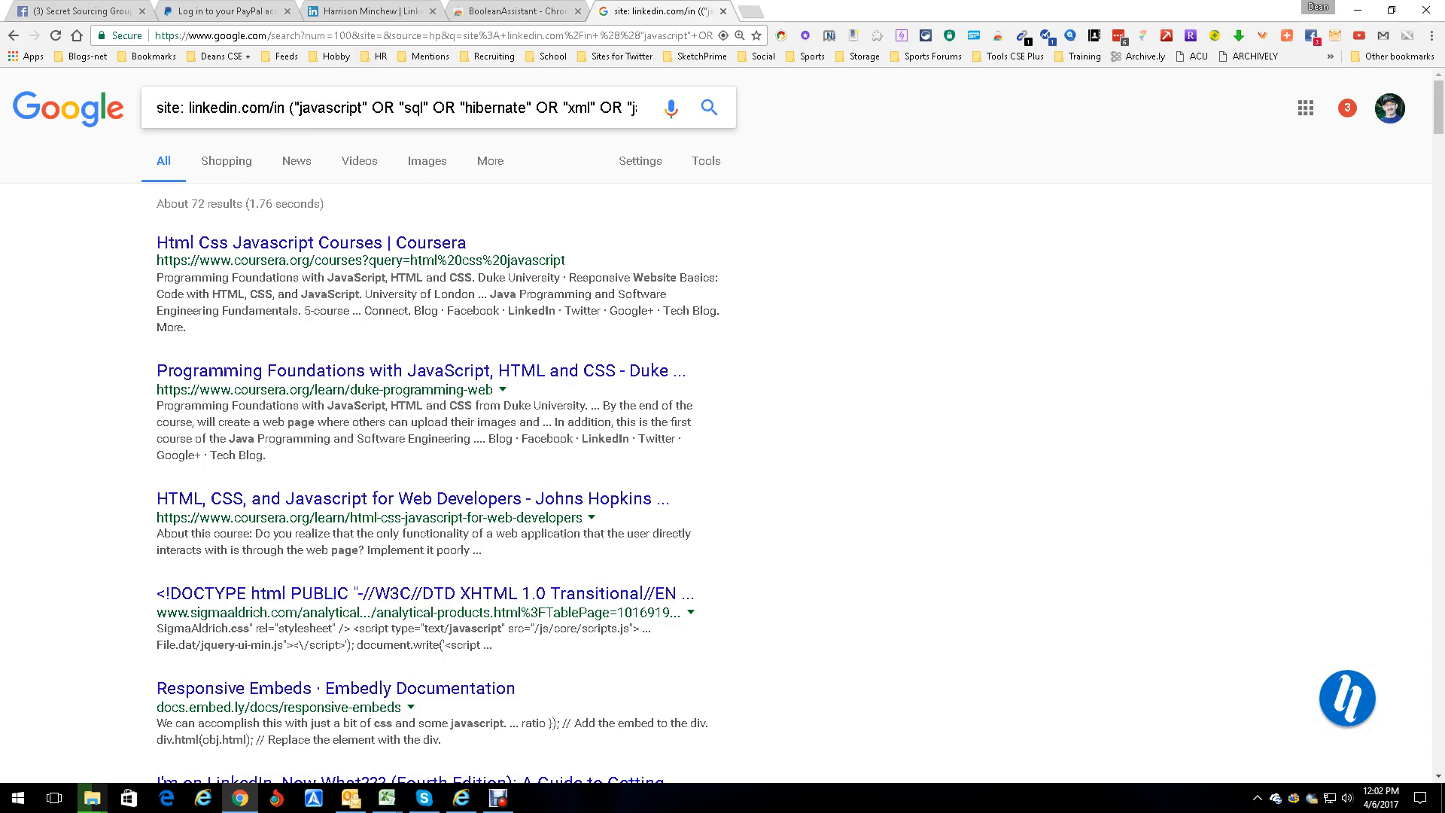
type("java ente")
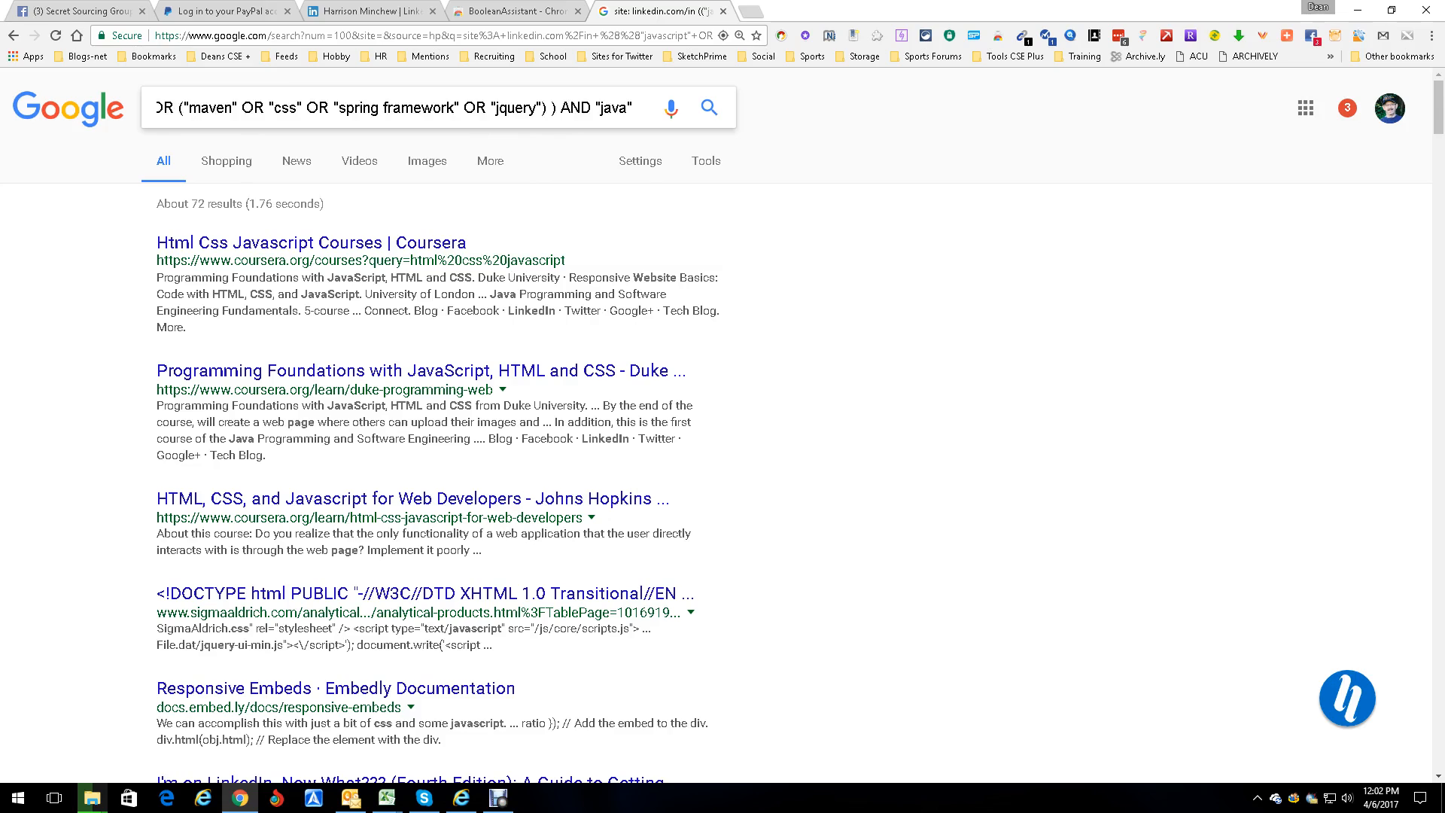
- Rerun the edited query ending AND "java", returning about 5,190,000 results
left_click(557, 107)
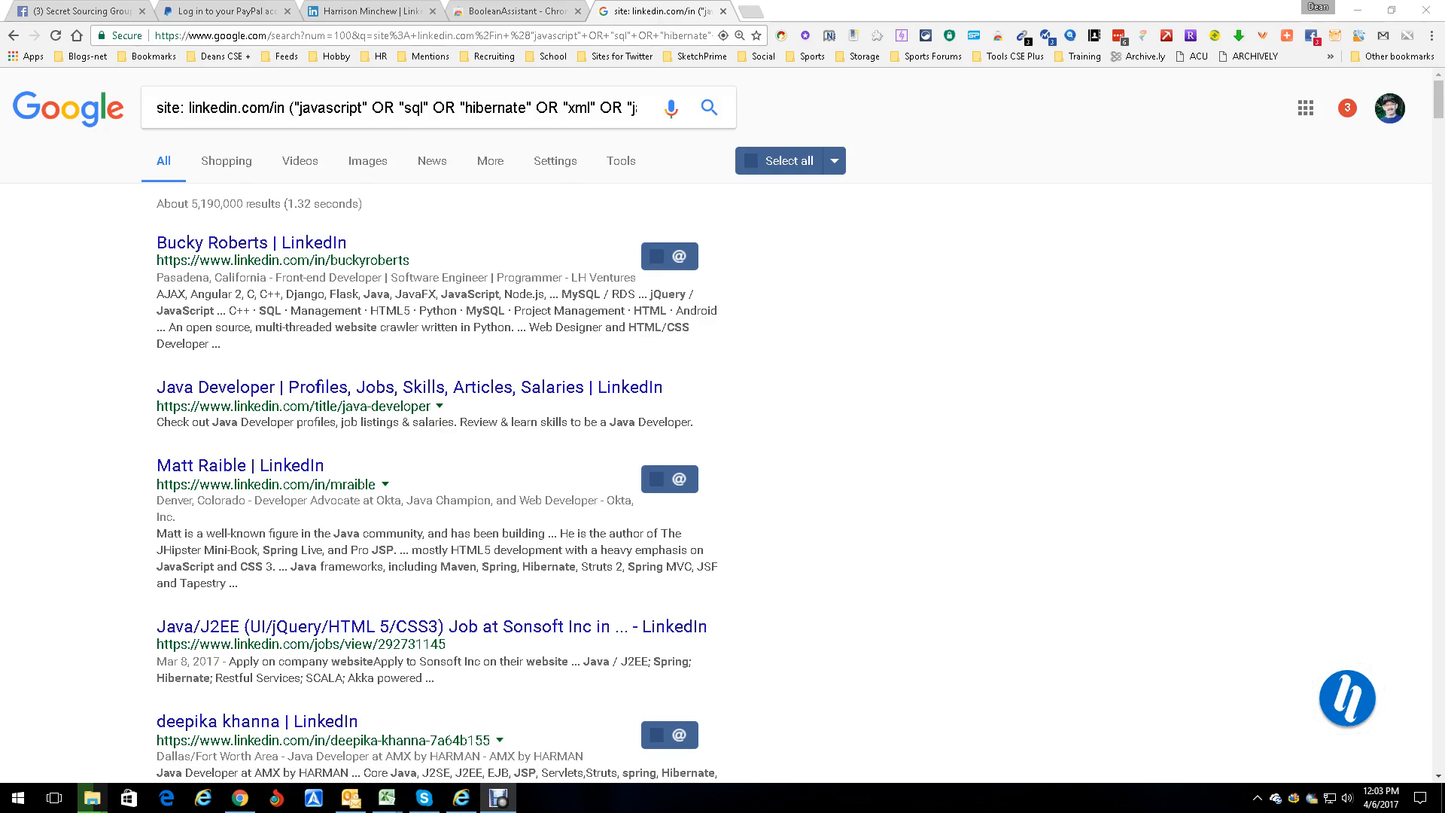
left_click(1431, 36)
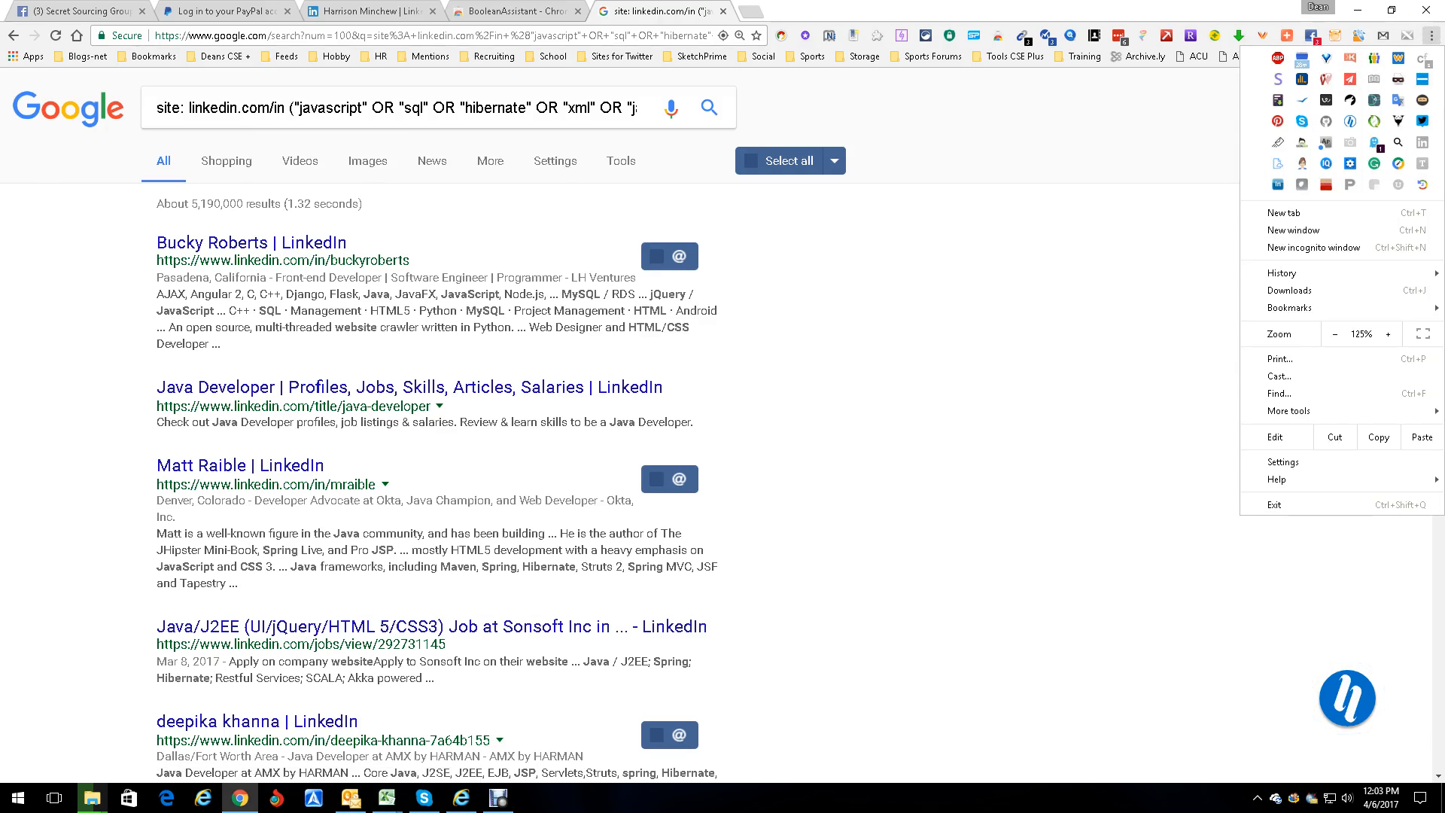